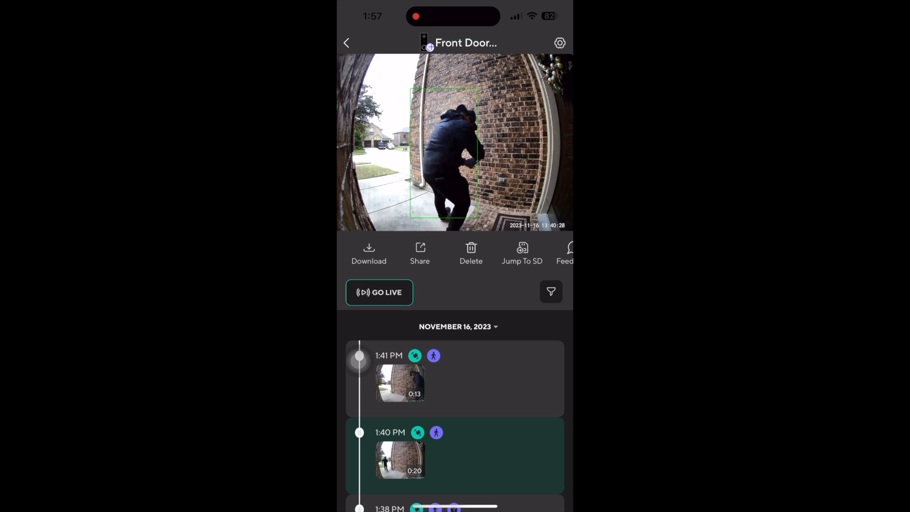
# Pause and rewind the 1:40 PM person-detected clip, then load the 1:41 PM event.
pyautogui.click(455, 142)
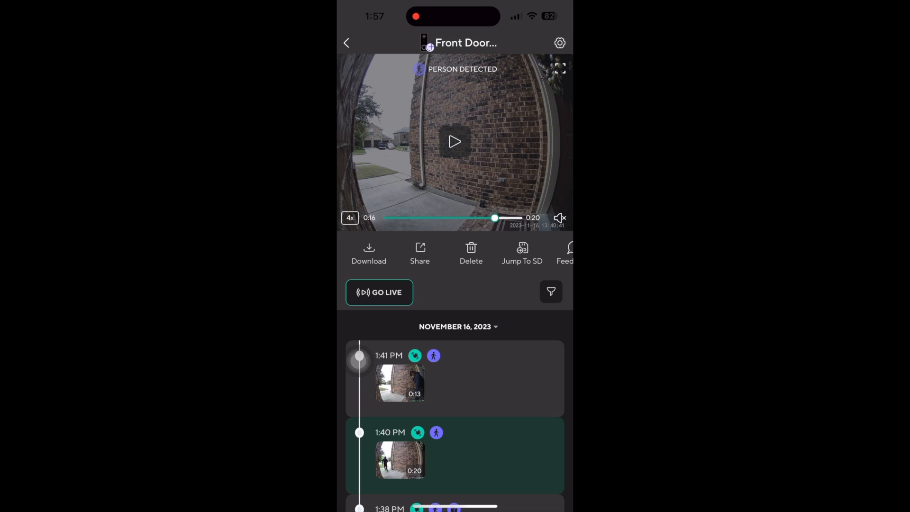
pyautogui.click(454, 141)
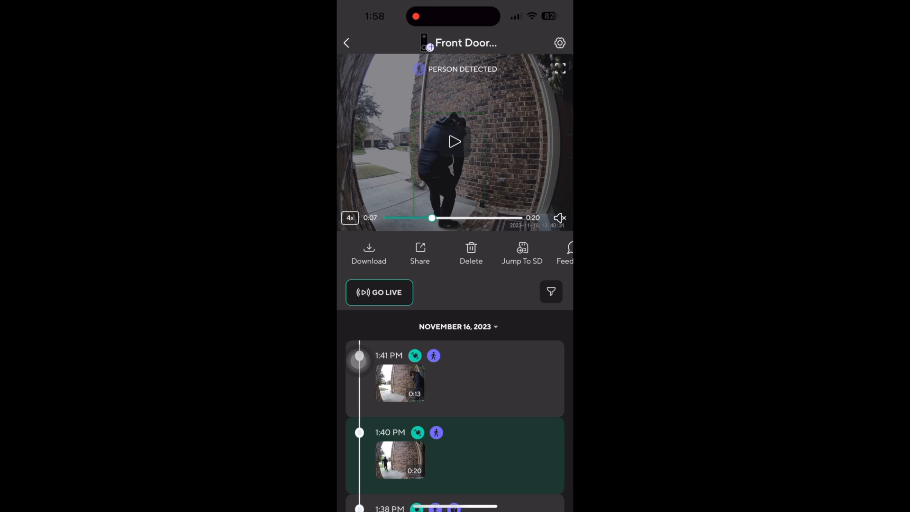
pyautogui.click(455, 142)
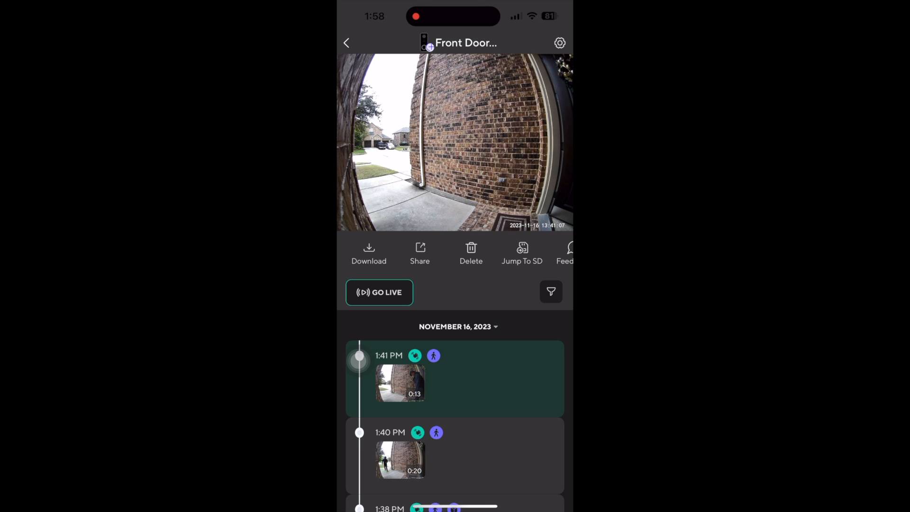
# Review the doorbell's Event Recording options (motion trigger, smart detection) and return to Settings.
pyautogui.click(559, 43)
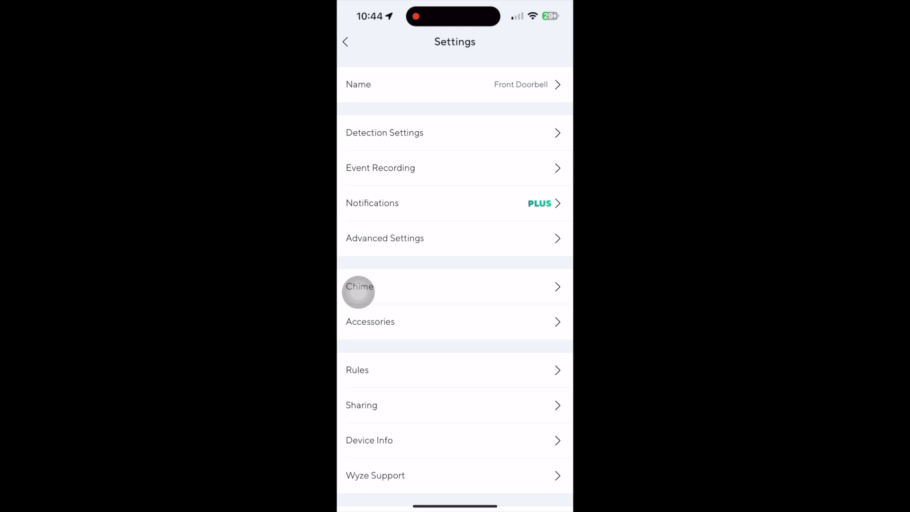
pyautogui.click(385, 133)
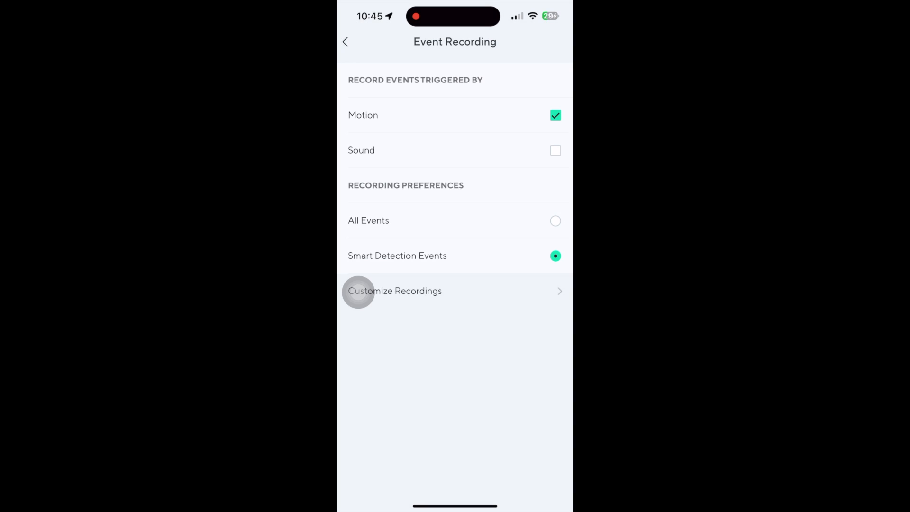
pyautogui.click(345, 41)
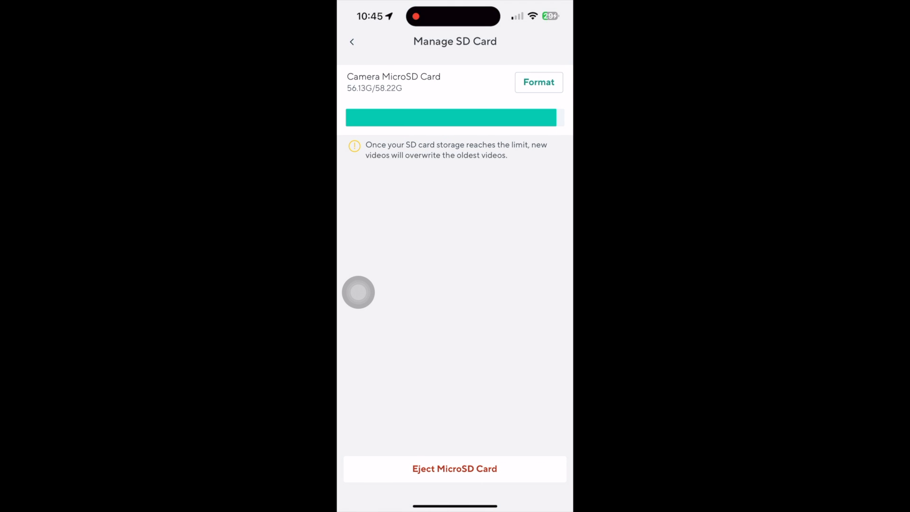
# Back out of Manage MicroSD Card through Advanced Settings to the main settings list.
pyautogui.click(352, 41)
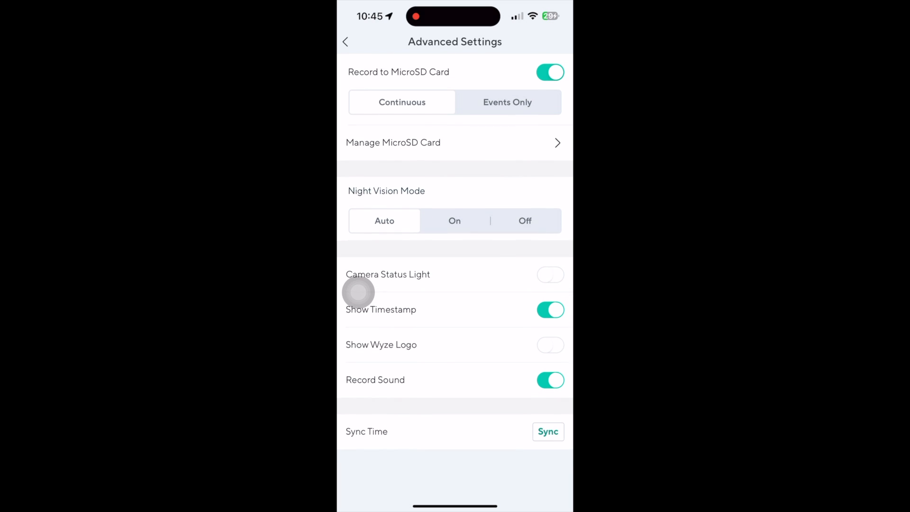
pyautogui.click(344, 41)
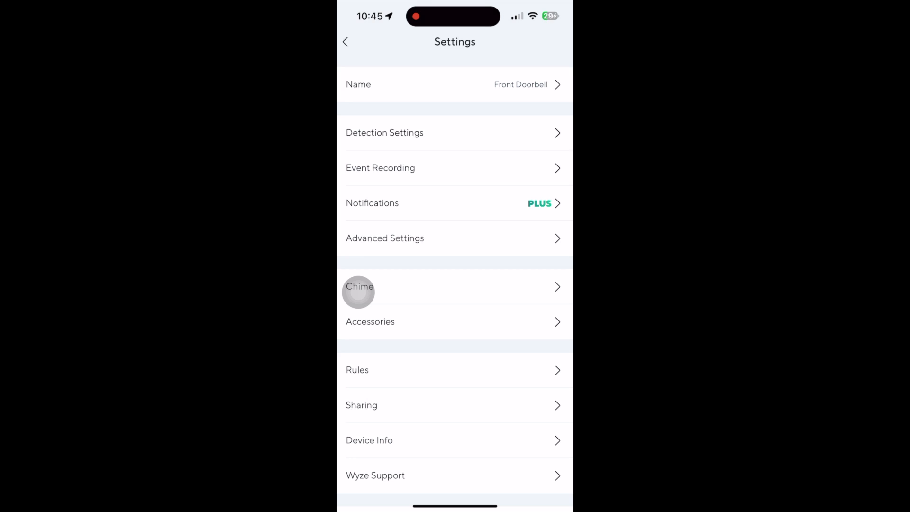
# Return to the Front Door live view and dismiss the canned-responses list.
pyautogui.click(360, 287)
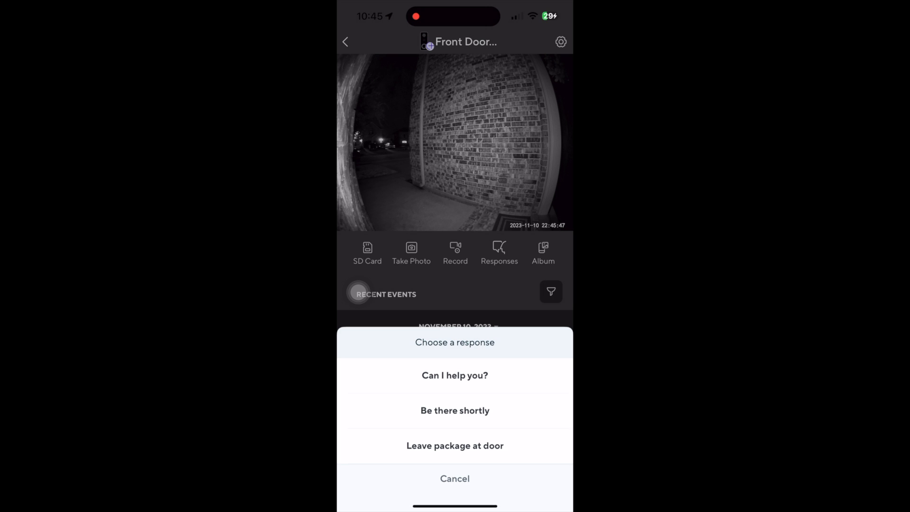
pyautogui.click(455, 479)
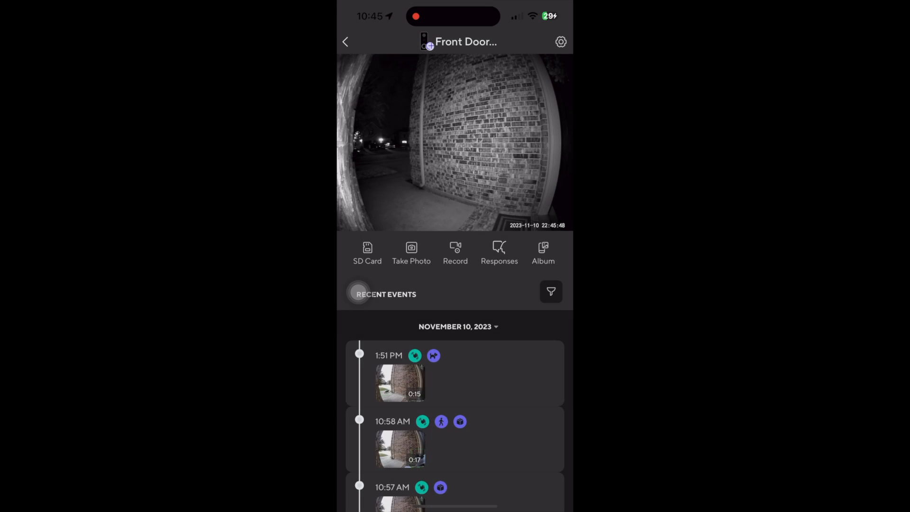